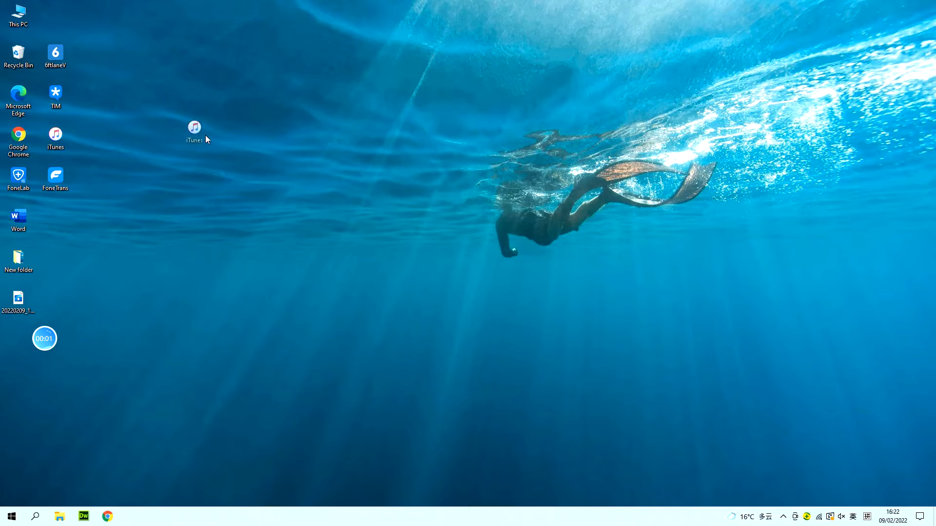
Step: Launch iTunes and request Authorise This Computer from the Account authorisations
left_click_drag(194, 131, 241, 139)
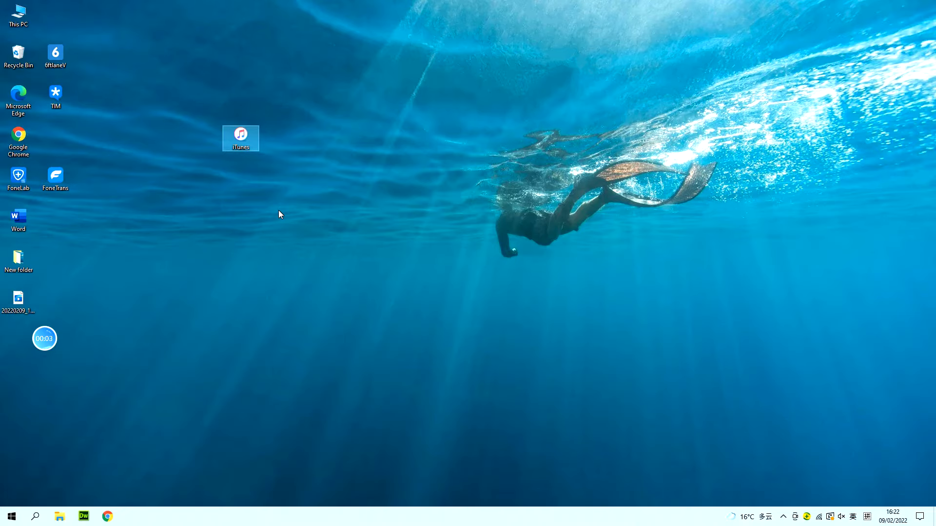
mouse_move(477, 232)
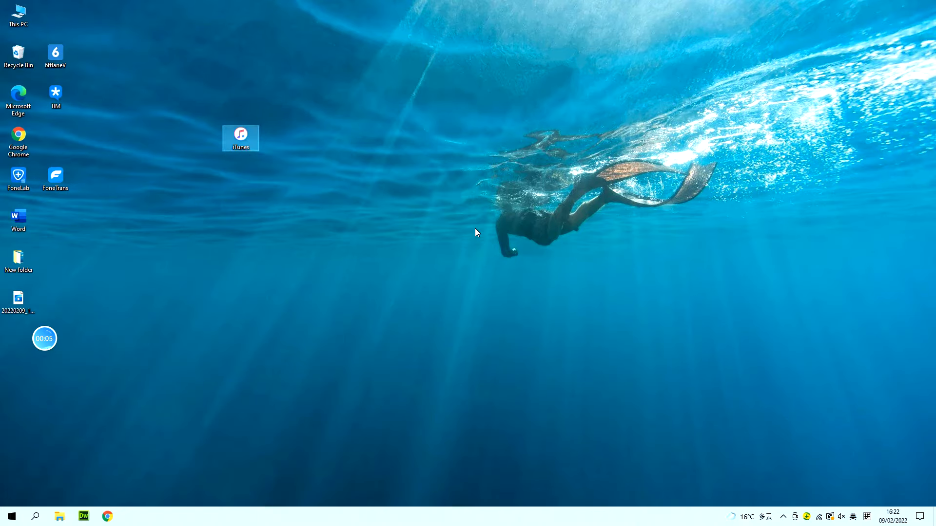
double_click(239, 138)
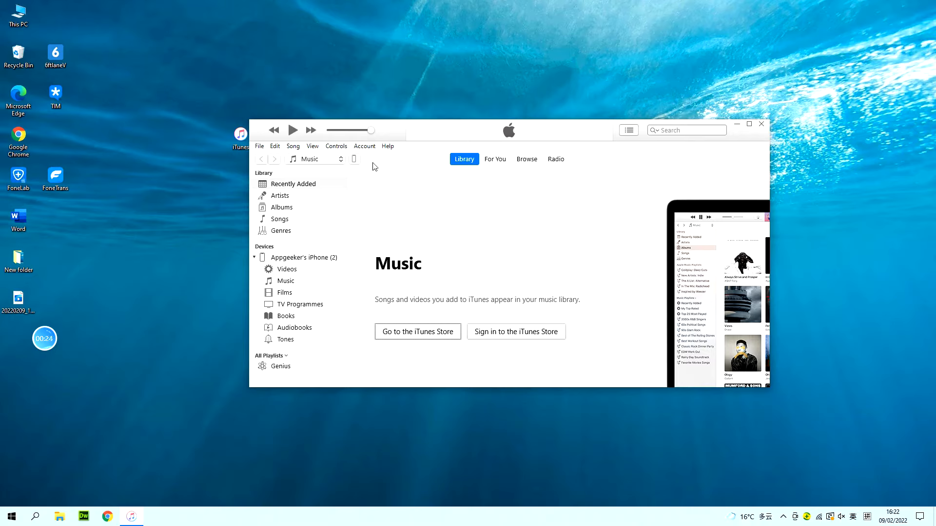
left_click(364, 146)
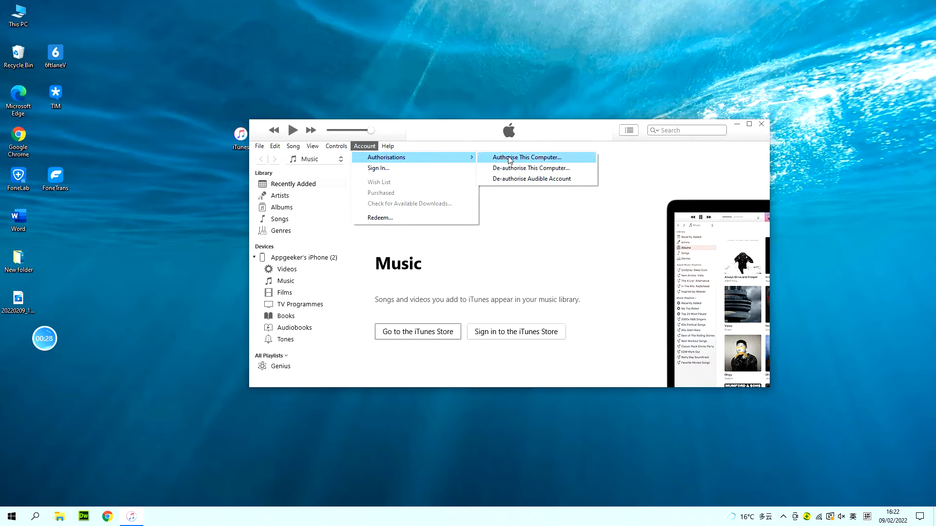
left_click(525, 157)
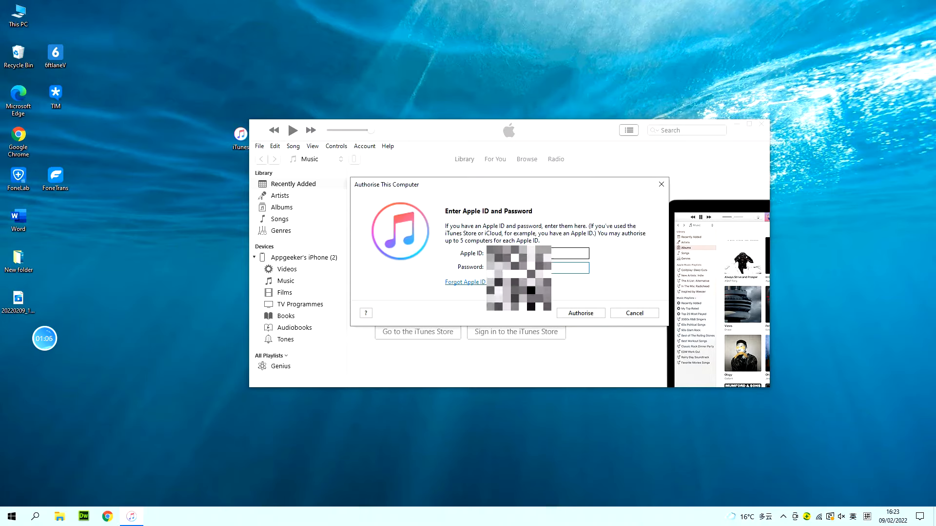
Step: Confirm the authorisation and transfer purchases from the connected iPhone into the library
left_click(634, 313)
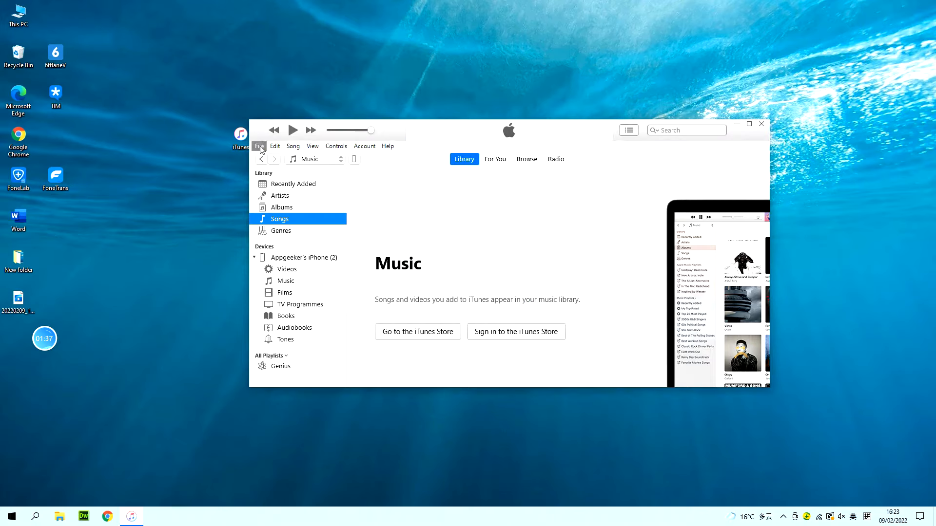
left_click(259, 146)
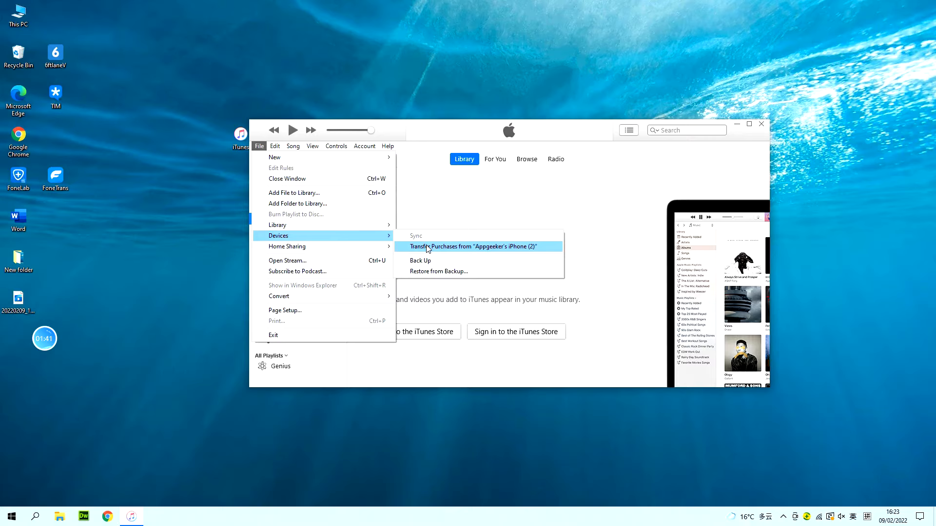
left_click(474, 246)
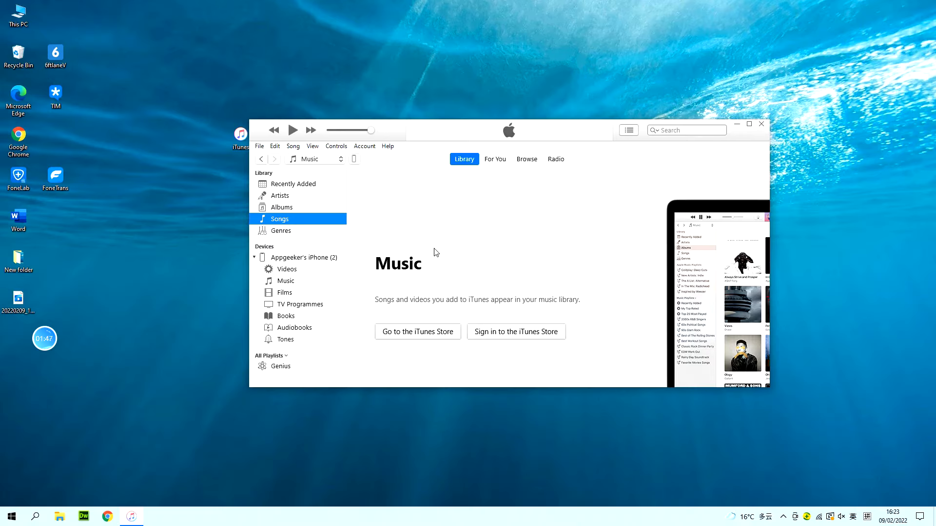
mouse_move(439, 250)
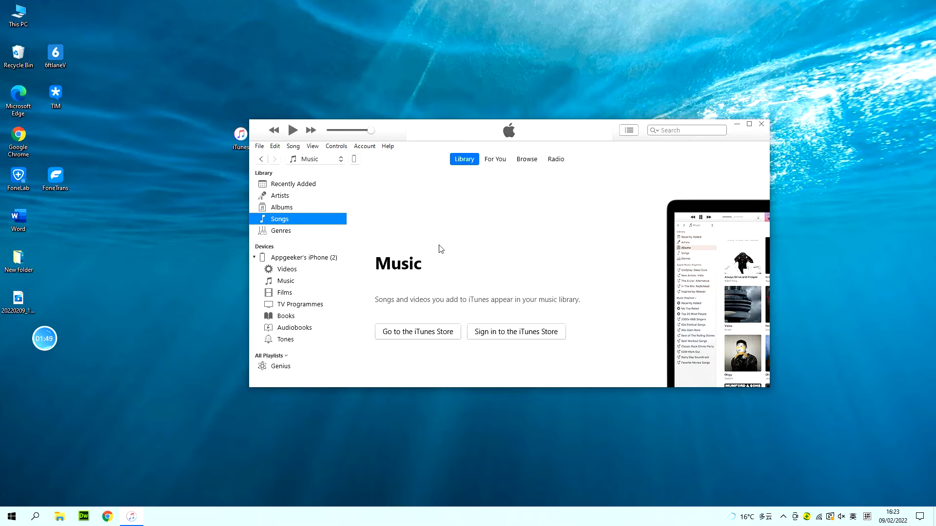
mouse_move(327, 197)
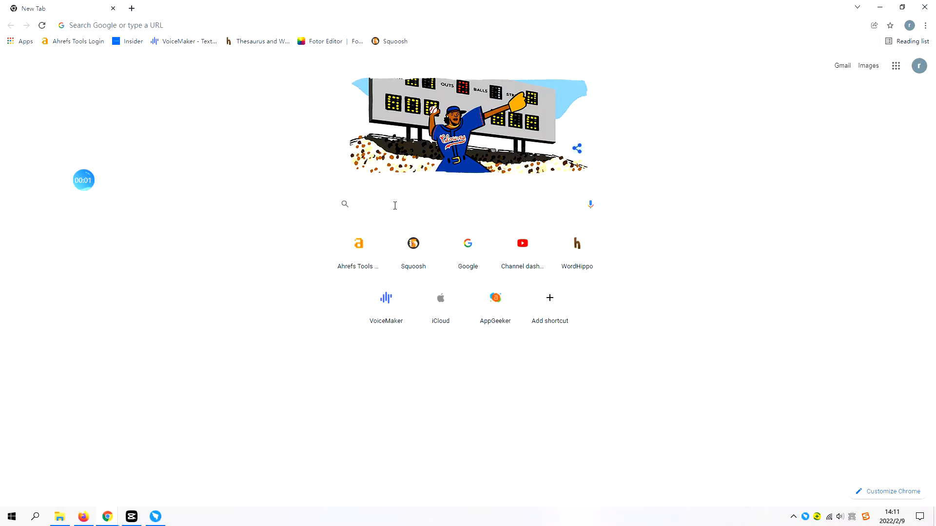
Step: Go to appgeeker.com and reach its iTunes Alternative product page
type("appgeeker.com")
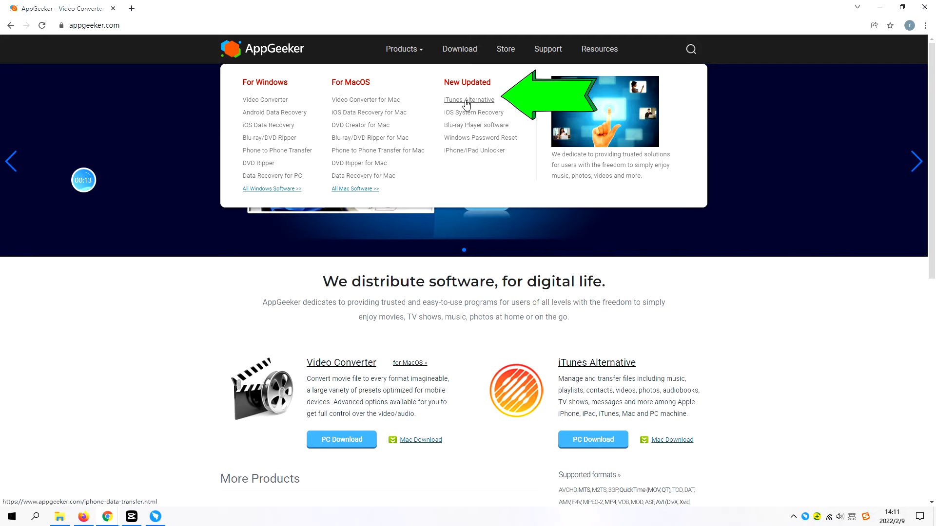
left_click(469, 99)
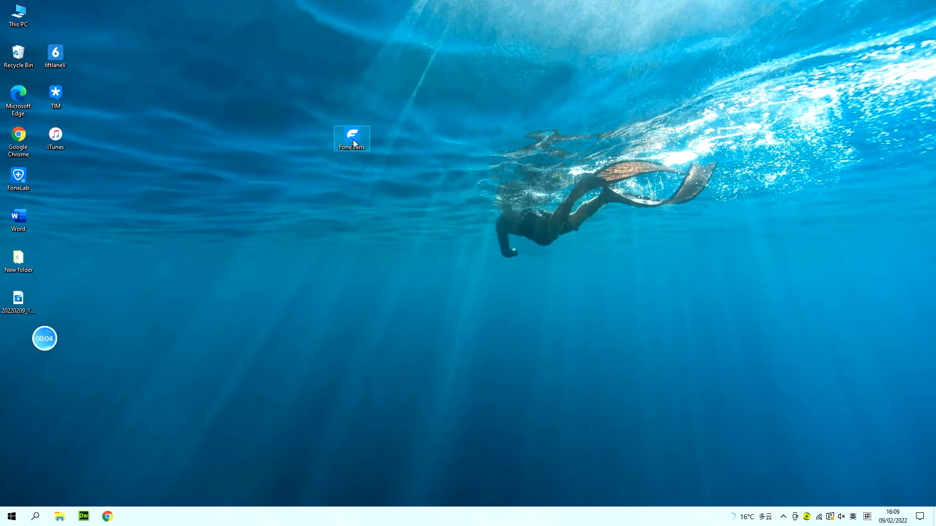
Step: Launch FoneTrans from the desktop with the iPhone connected
double_click(352, 137)
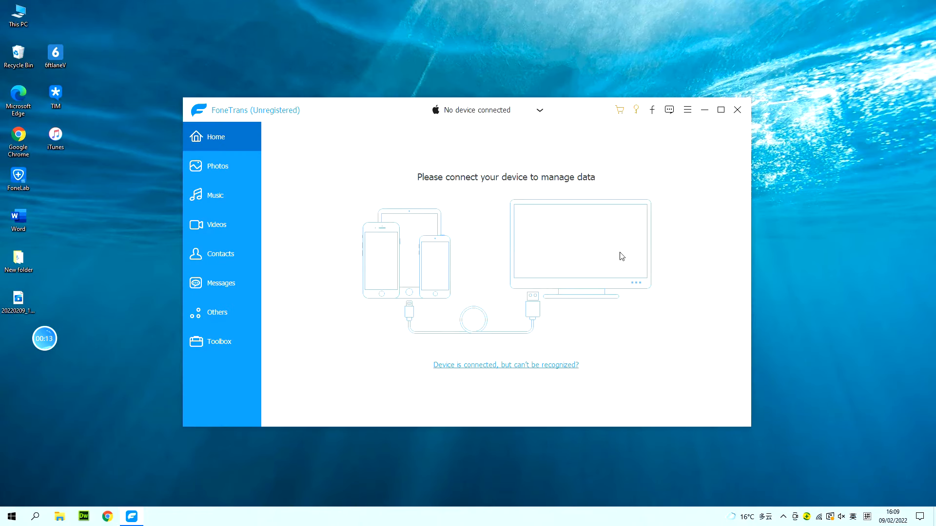
mouse_move(618, 256)
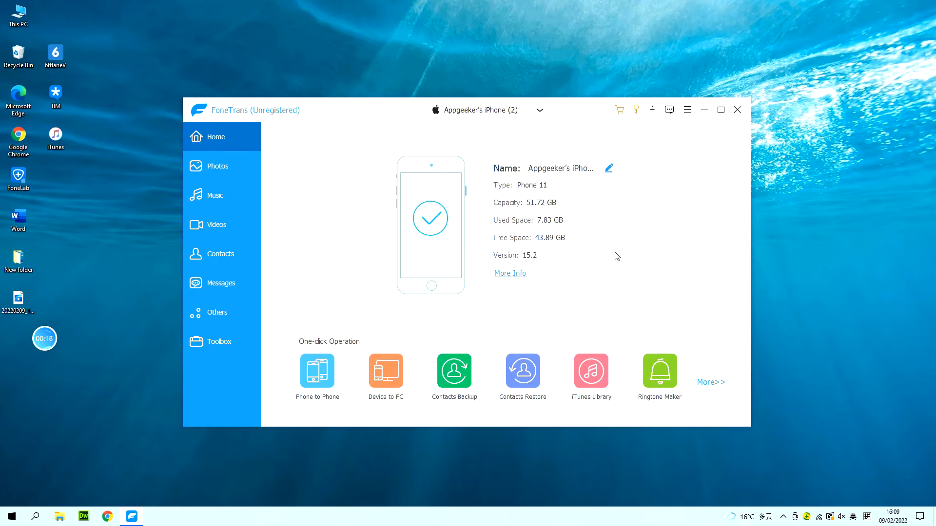
mouse_move(399, 248)
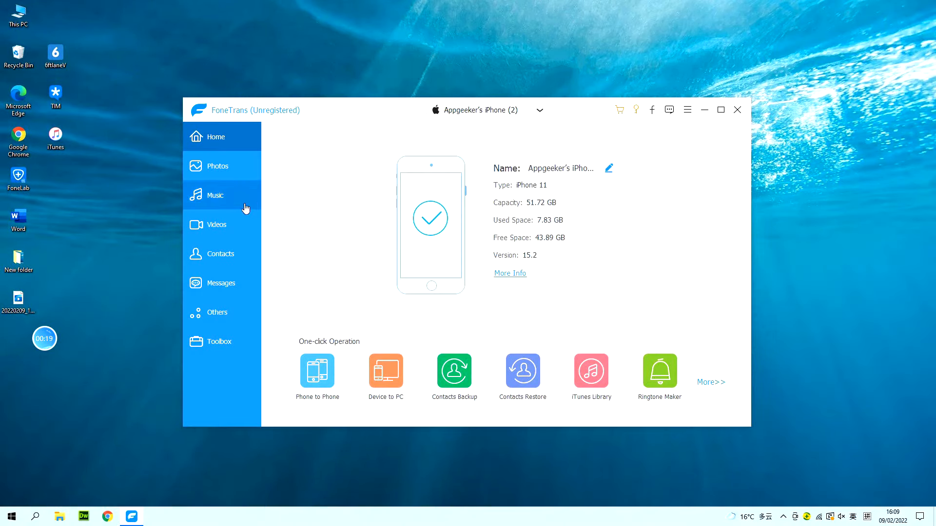
mouse_move(216, 204)
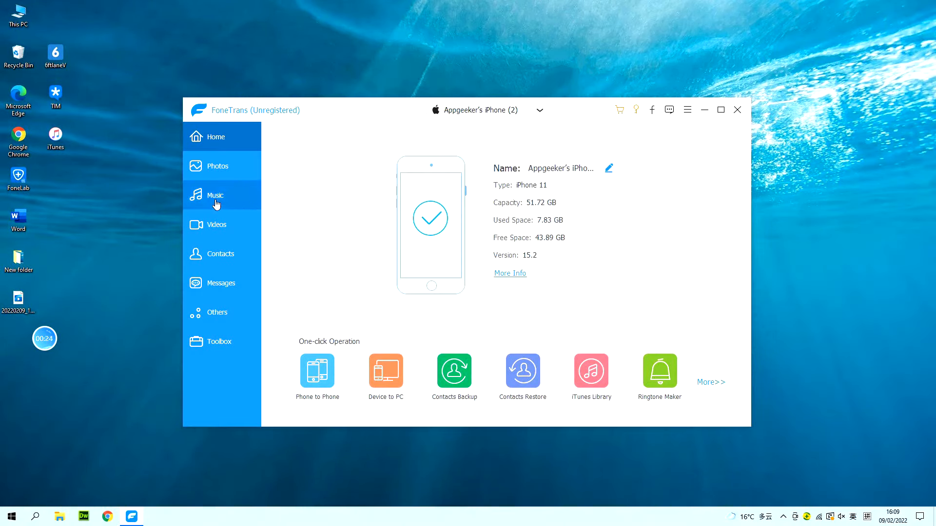
Step: Export the Hey Jude track from the iPhone's music to the PC desktop
left_click(214, 195)
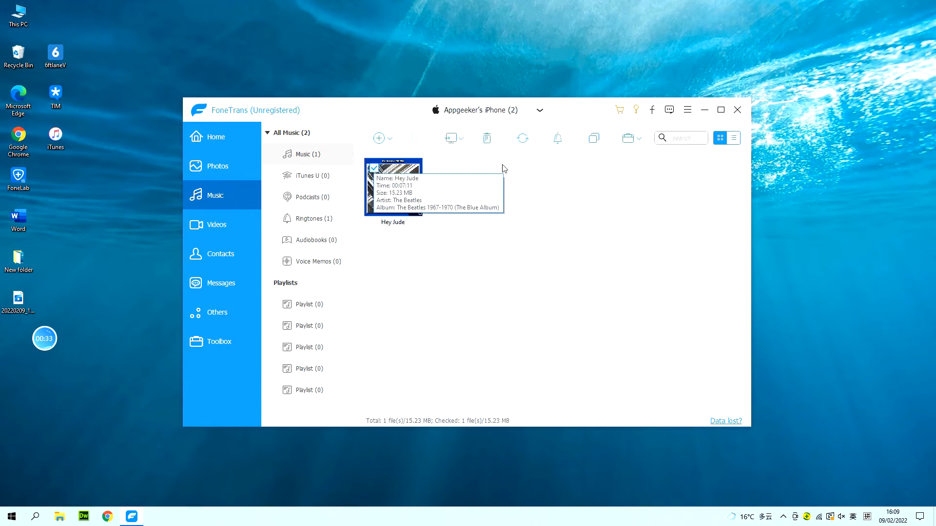
left_click(449, 138)
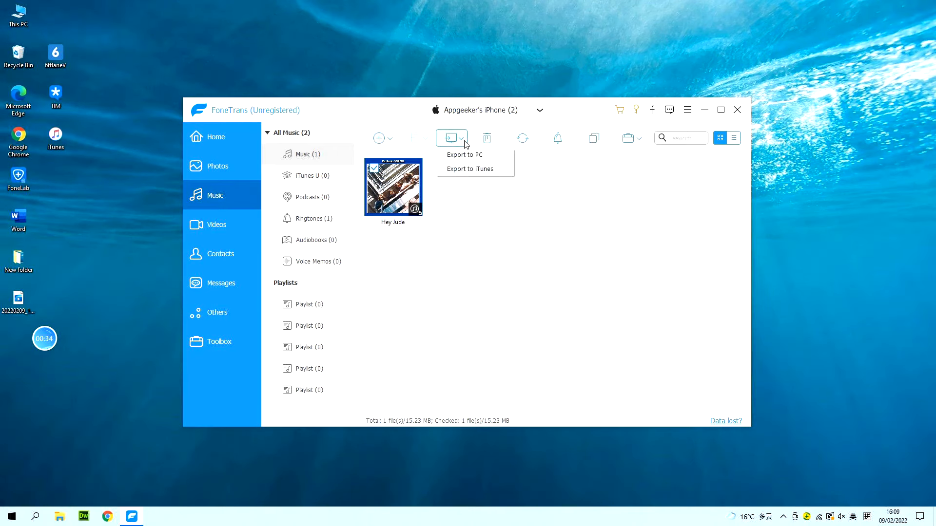
mouse_move(472, 159)
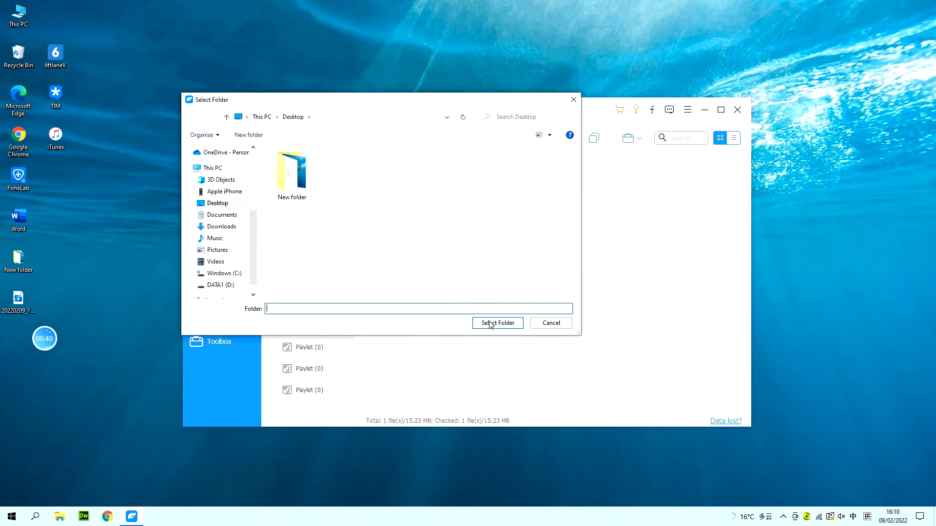
left_click(496, 323)
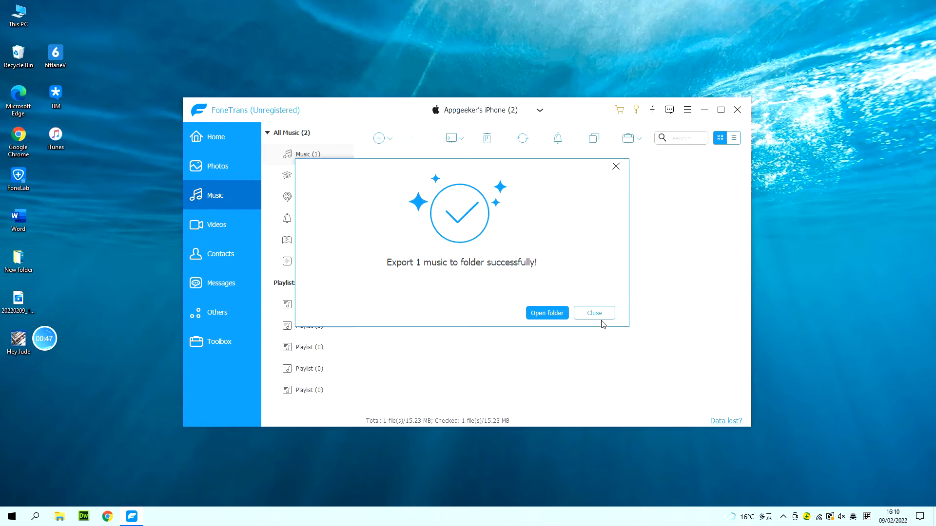
Step: Check the exported song in the desktop folder and dismiss the success message
left_click(546, 313)
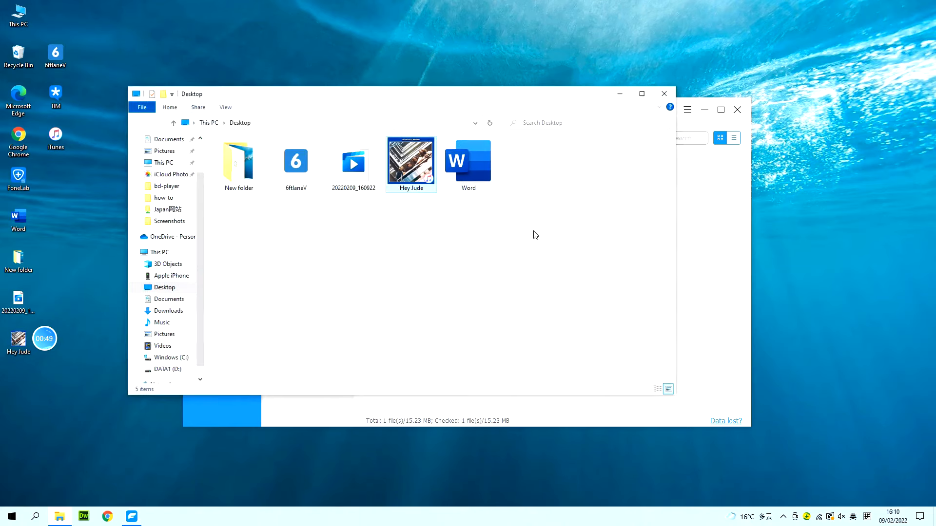
left_click(410, 161)
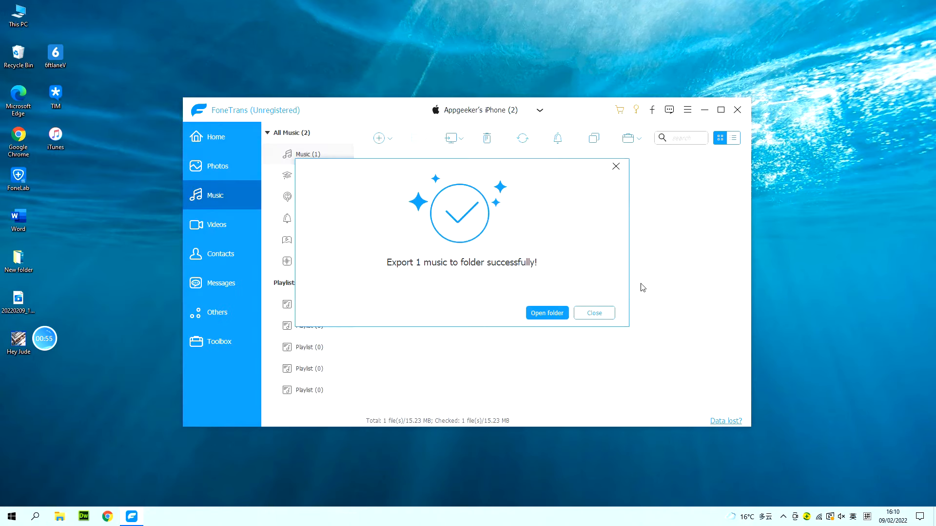
left_click(594, 313)
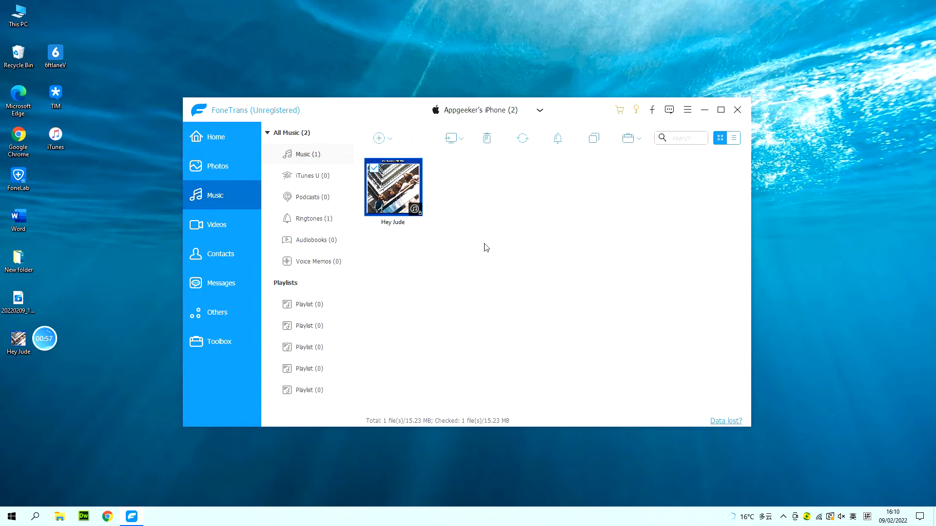
mouse_move(233, 148)
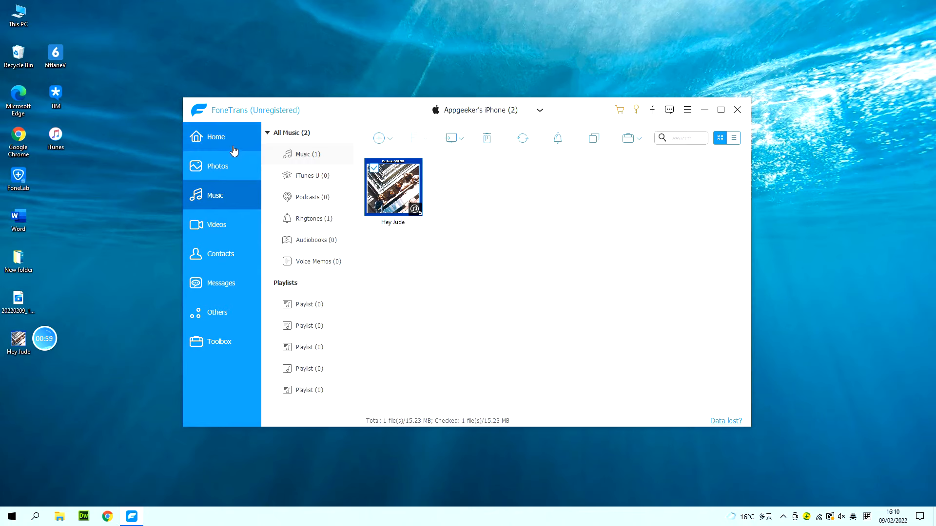
Step: Set up Device to PC for the phone's music with the desktop as destination folder
left_click(216, 137)
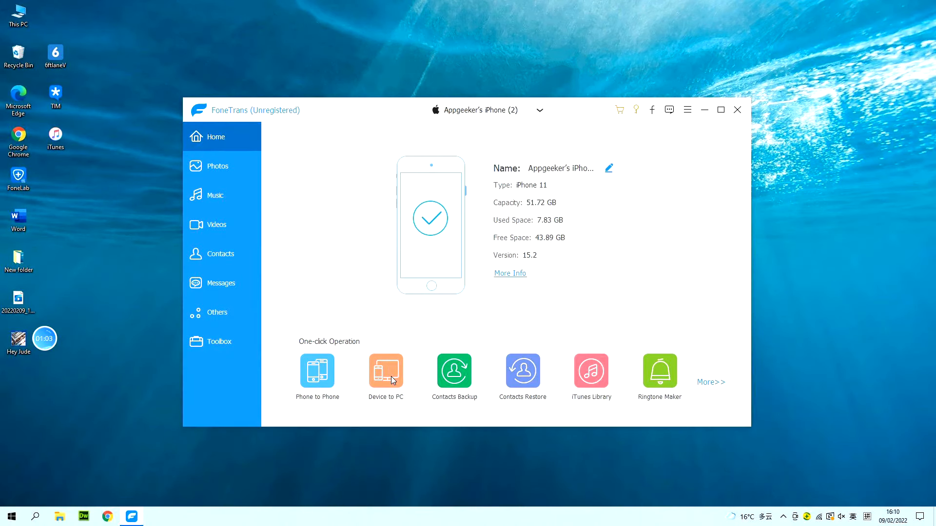
mouse_move(387, 378)
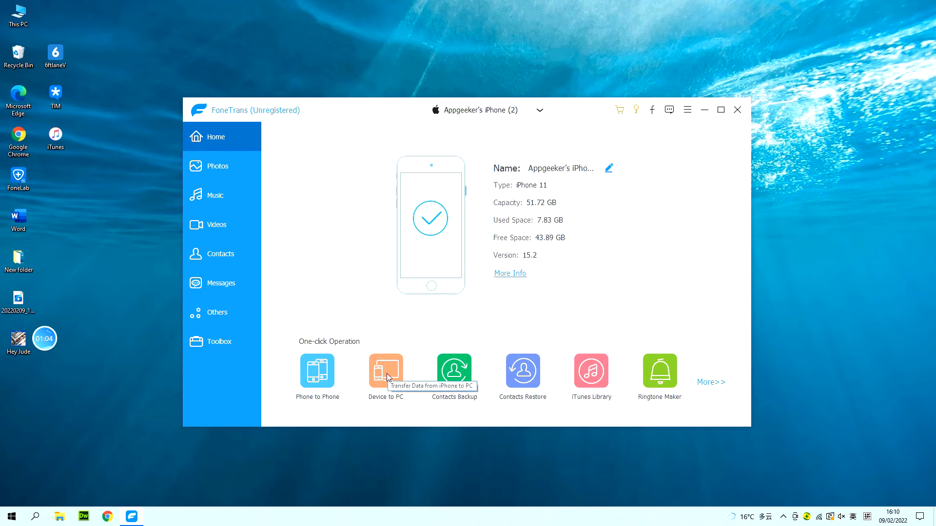
left_click(387, 369)
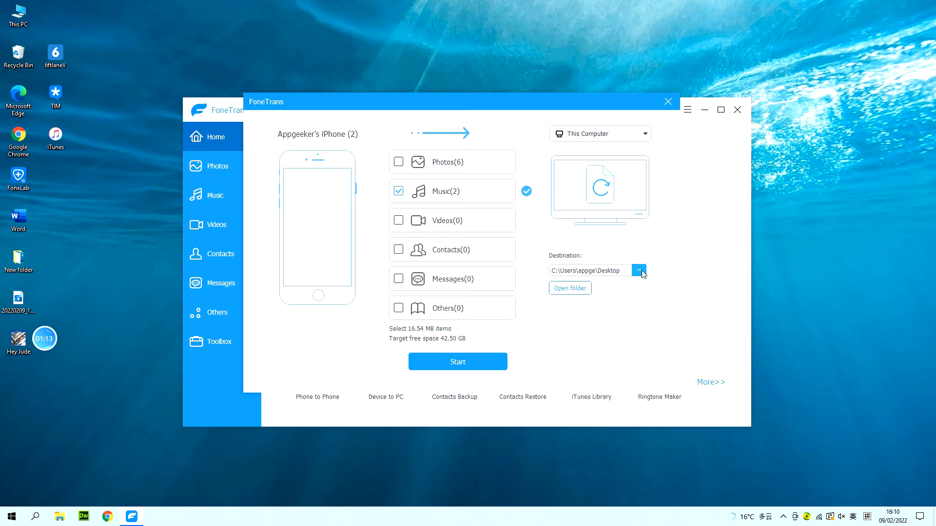
left_click(640, 270)
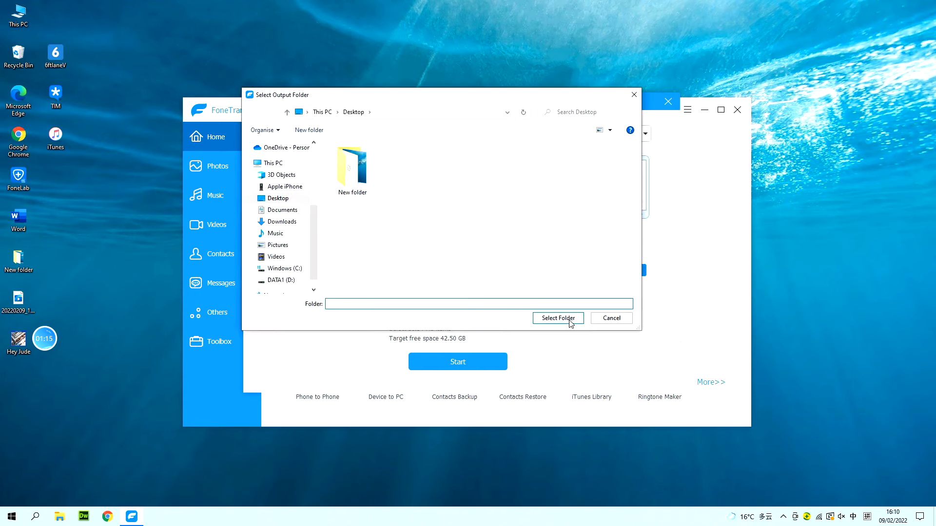
left_click(557, 318)
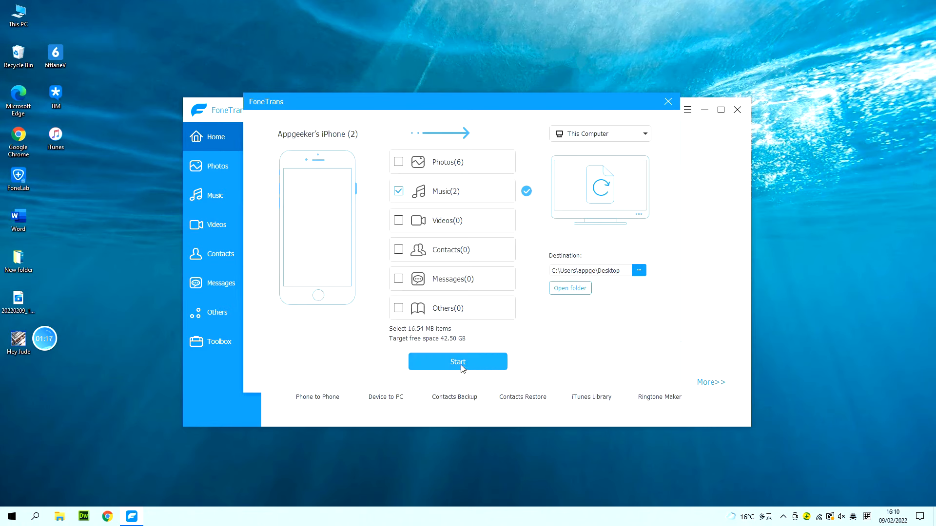